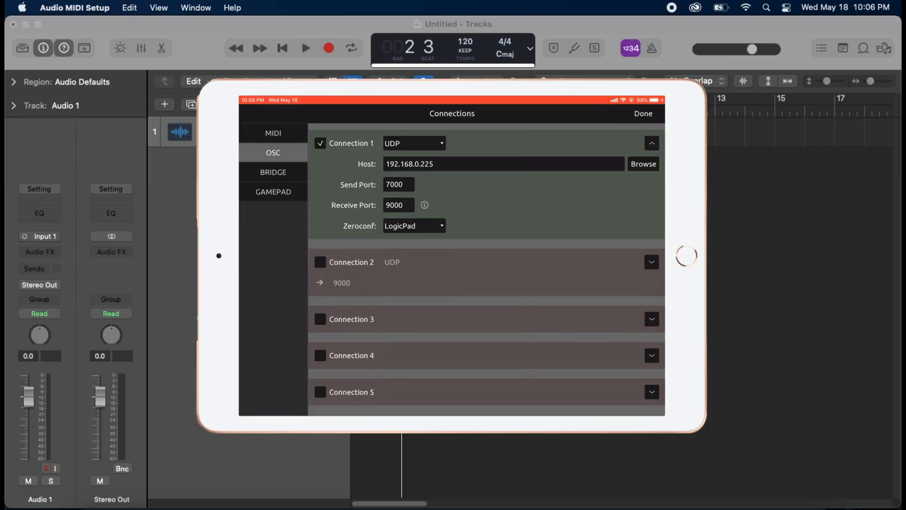
# Confirm the OSC connection (UDP to LogicPad, send 7000, receive 9000) and show the templates
pyautogui.click(642, 114)
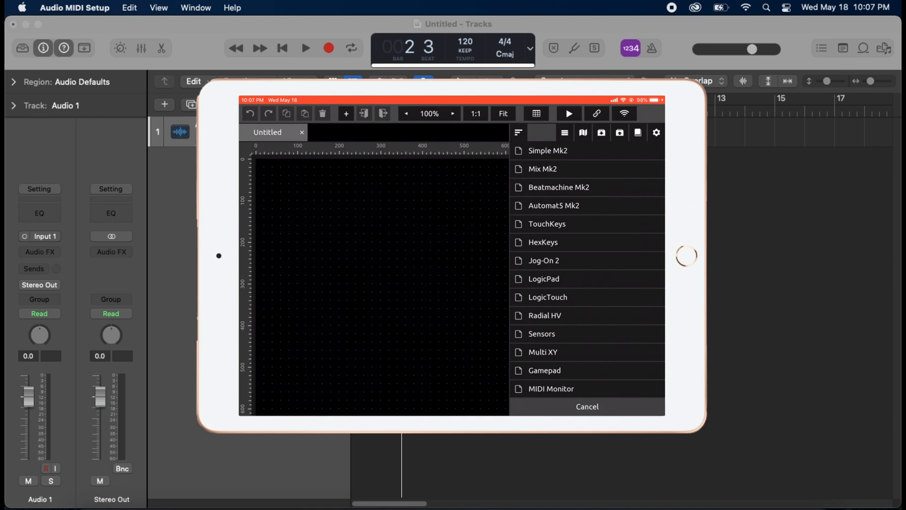
# Load the LogicPad template, read through its setup comments and dismiss them
pyautogui.click(542, 278)
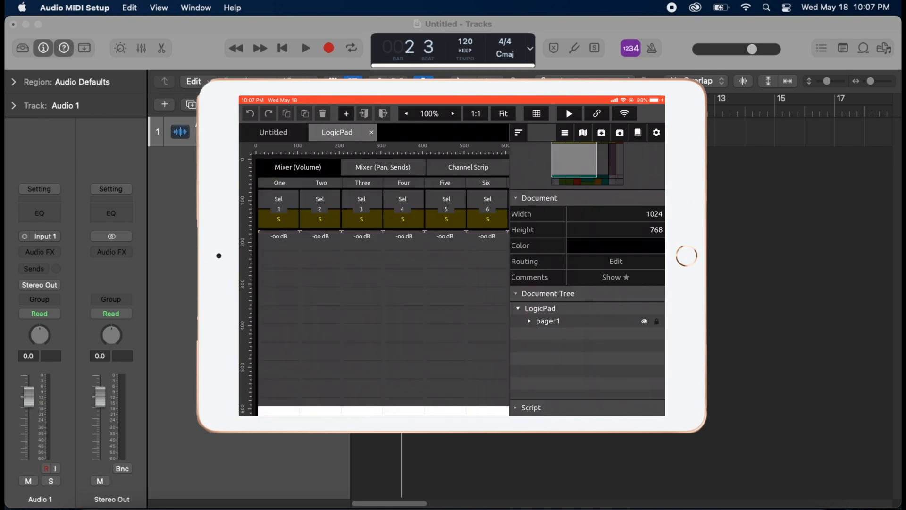
pyautogui.click(614, 277)
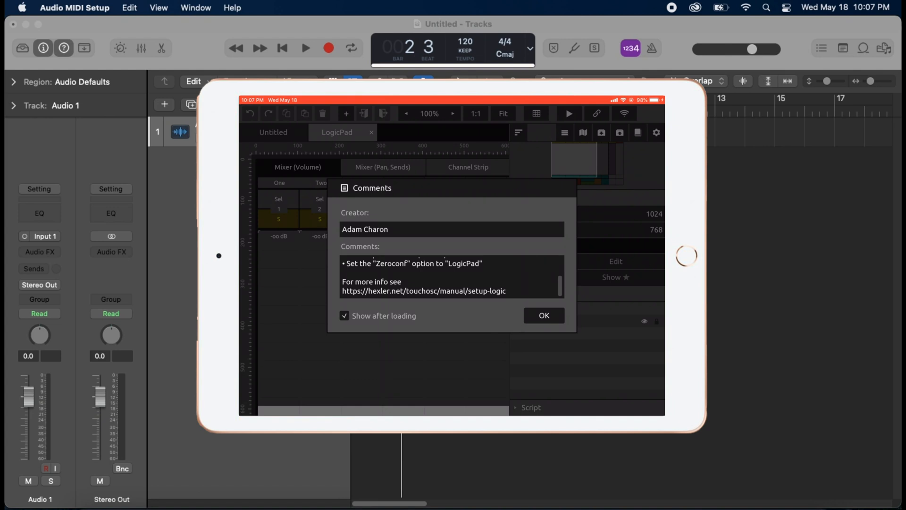
pyautogui.scroll(-3)
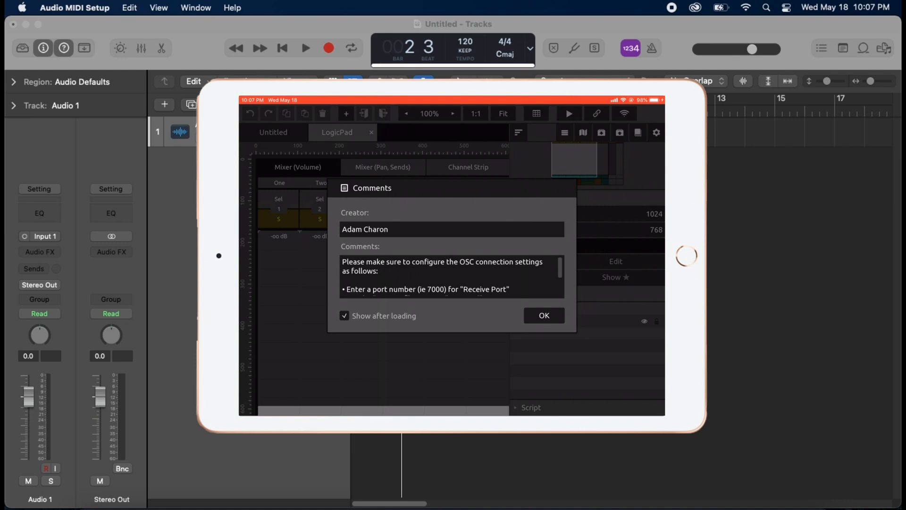
pyautogui.scroll(-3)
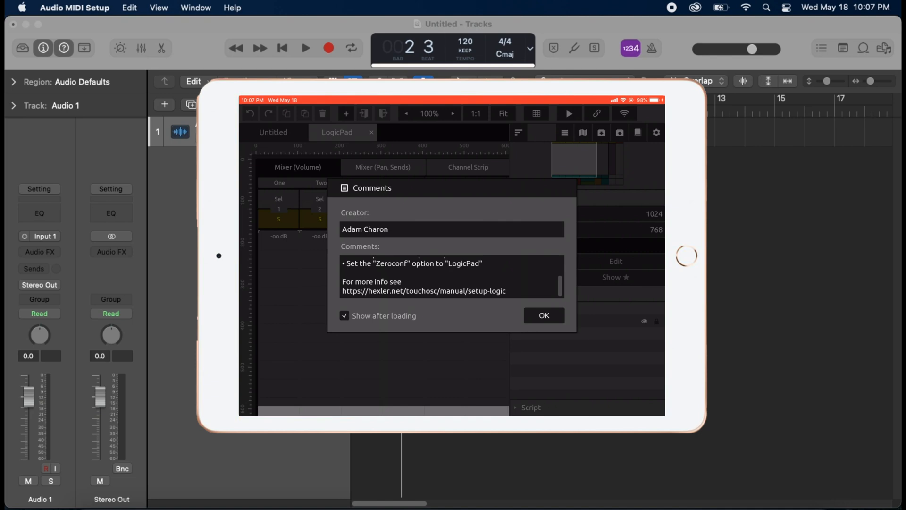
pyautogui.click(541, 315)
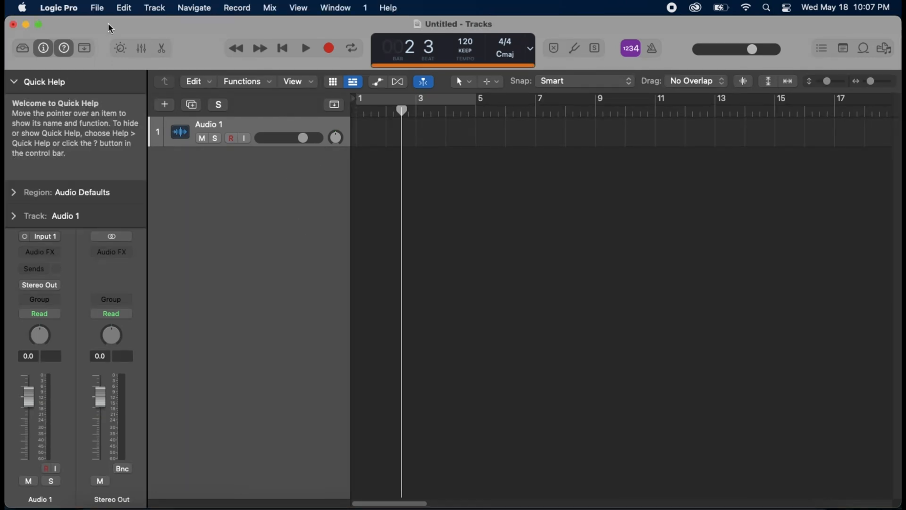
# Reach for Control Surfaces > Setup… via the Logic Pro app menu
pyautogui.click(57, 7)
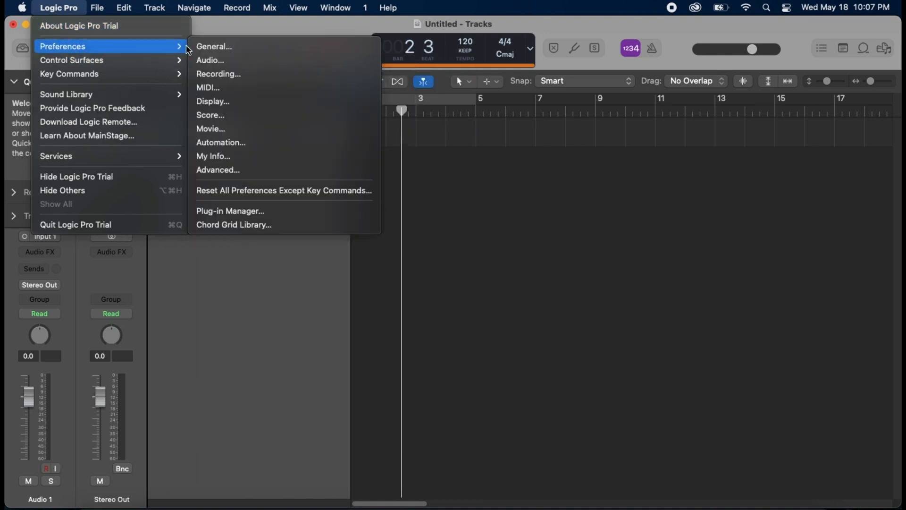
pyautogui.moveTo(72, 59)
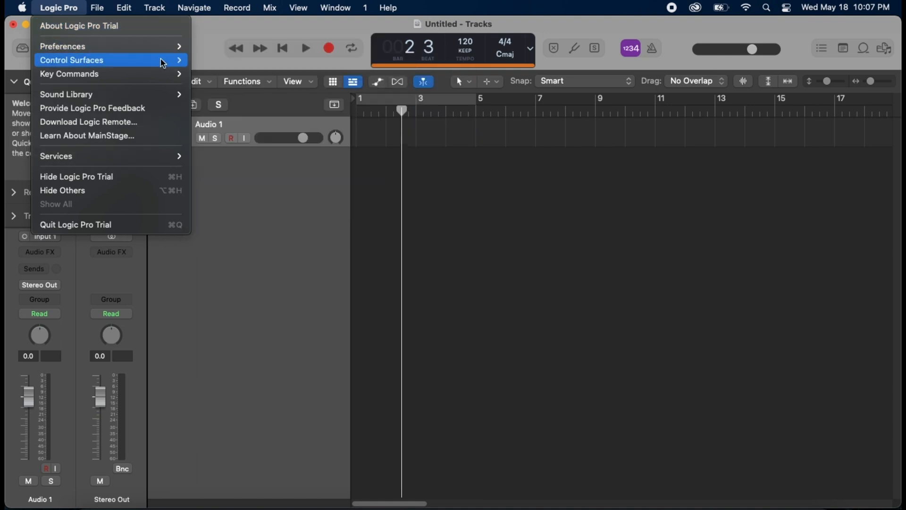
pyautogui.moveTo(71, 59)
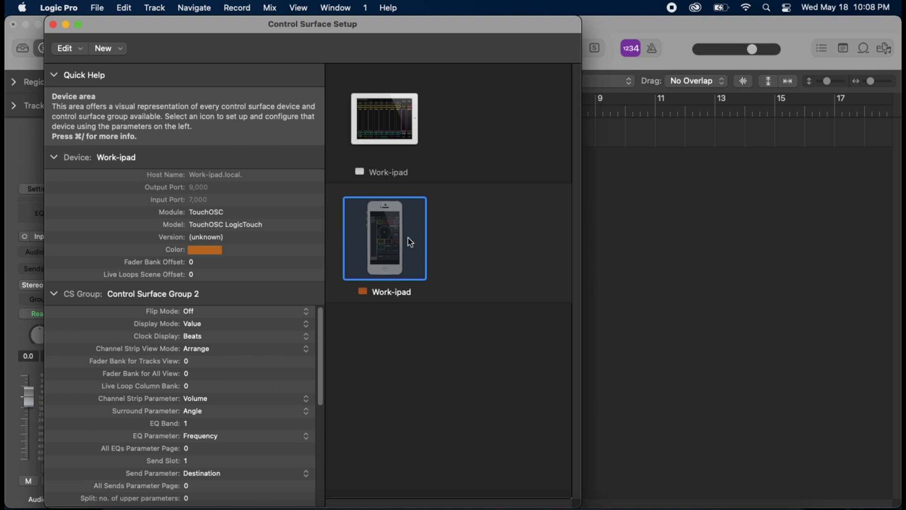
pyautogui.moveTo(409, 244)
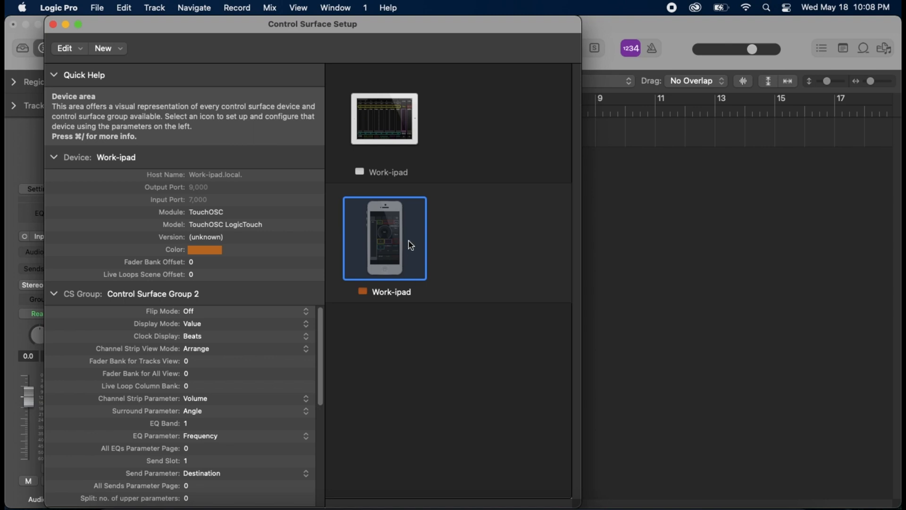
# Review the Work-ipad TouchOSC LogicTouch surface settings and close Control Surface Setup
pyautogui.scroll(-3)
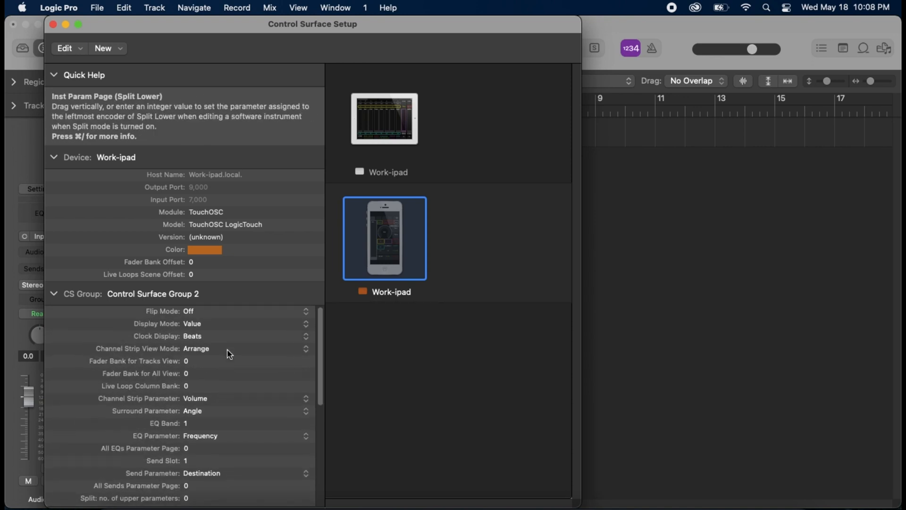
pyautogui.moveTo(422, 136)
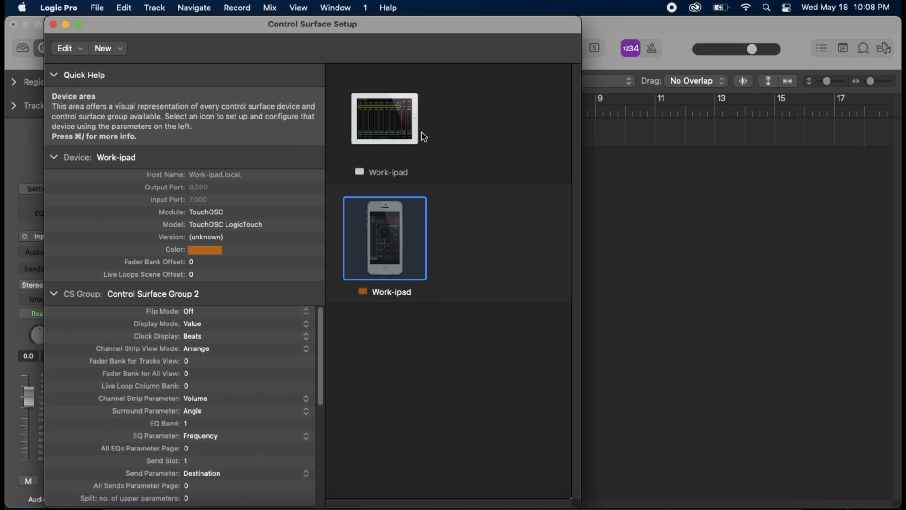
pyautogui.moveTo(214, 65)
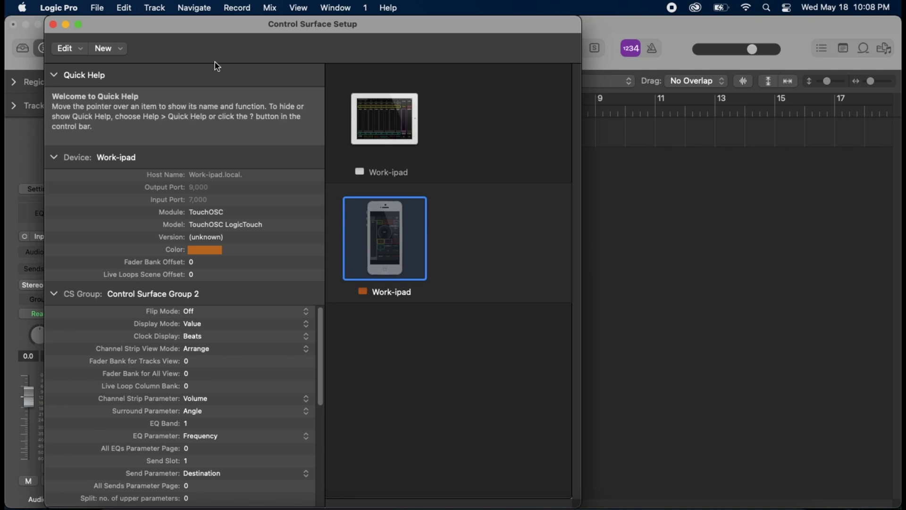
pyautogui.moveTo(54, 25)
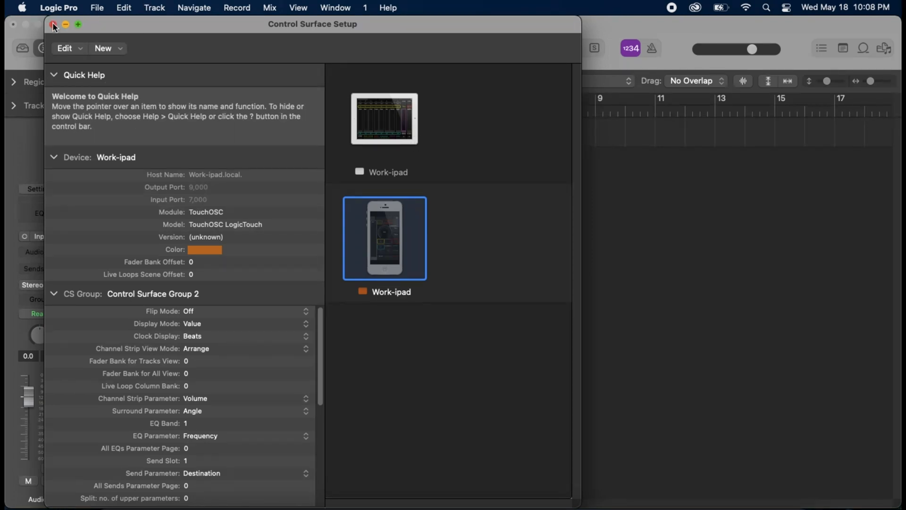
pyautogui.click(53, 24)
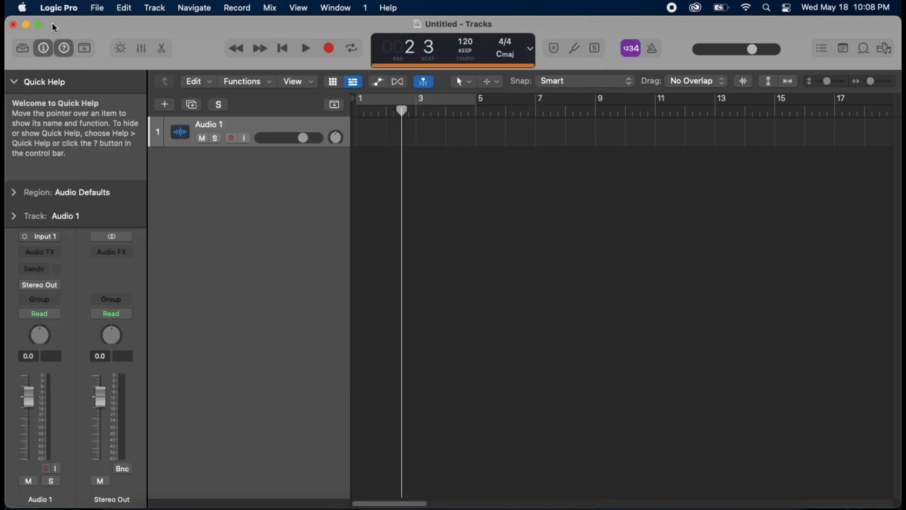
pyautogui.moveTo(256, 202)
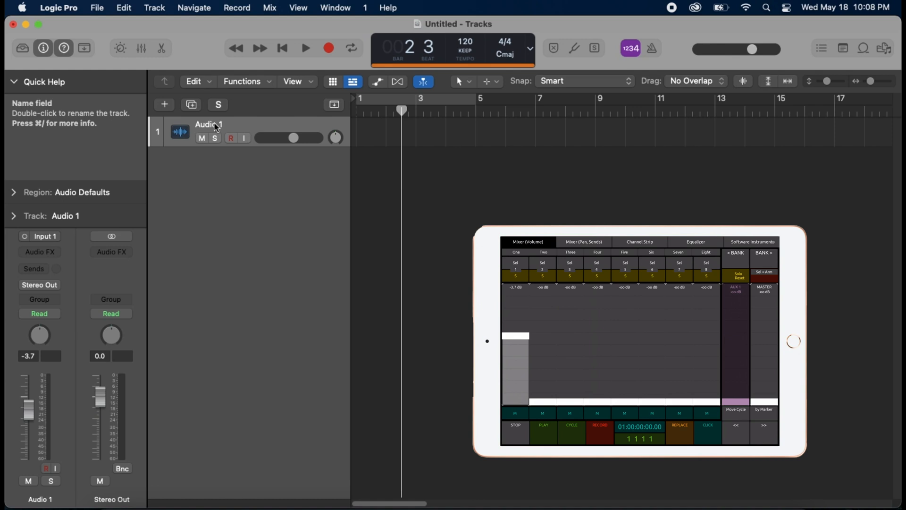
# Rename the Audio 1 track to Guitar, then head to the Track menu for a new track
pyautogui.doubleClick(208, 125)
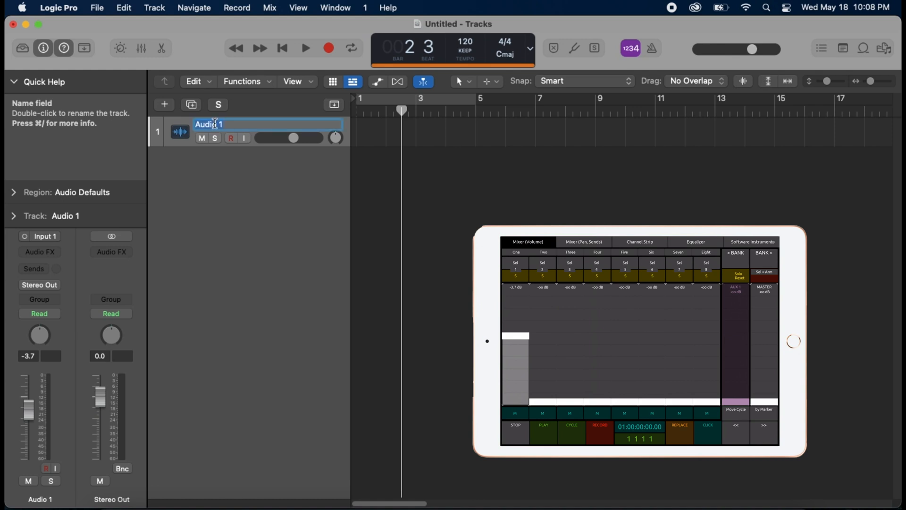
pyautogui.write('Guitar')
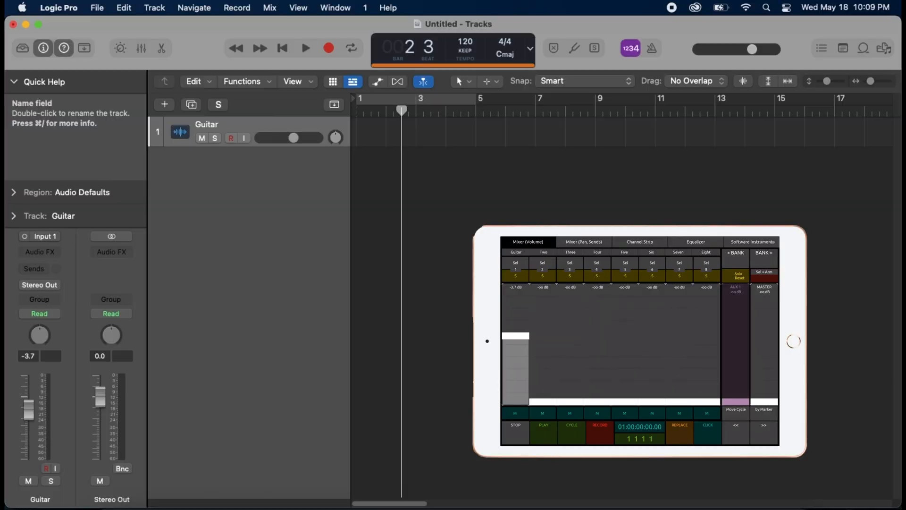
pyautogui.click(154, 7)
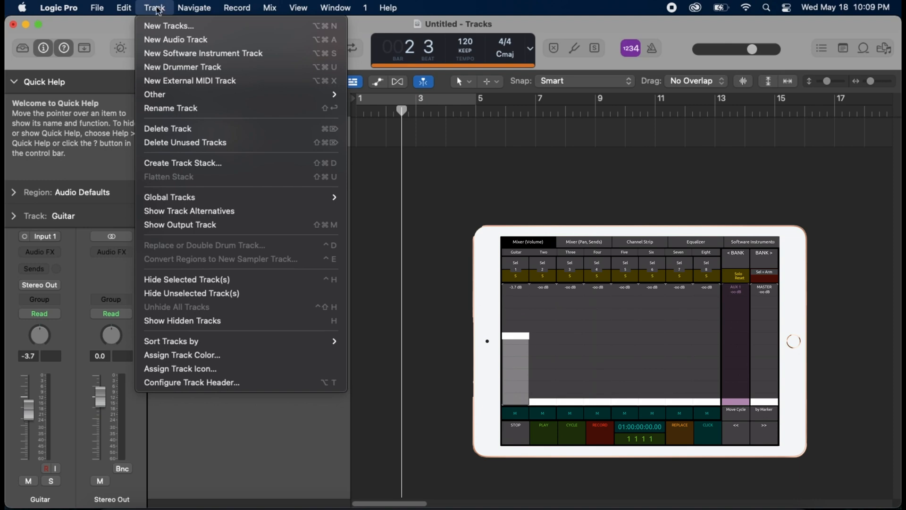
# Create a Software Instrument track and select the new Classic Electric Piano track
pyautogui.click(168, 26)
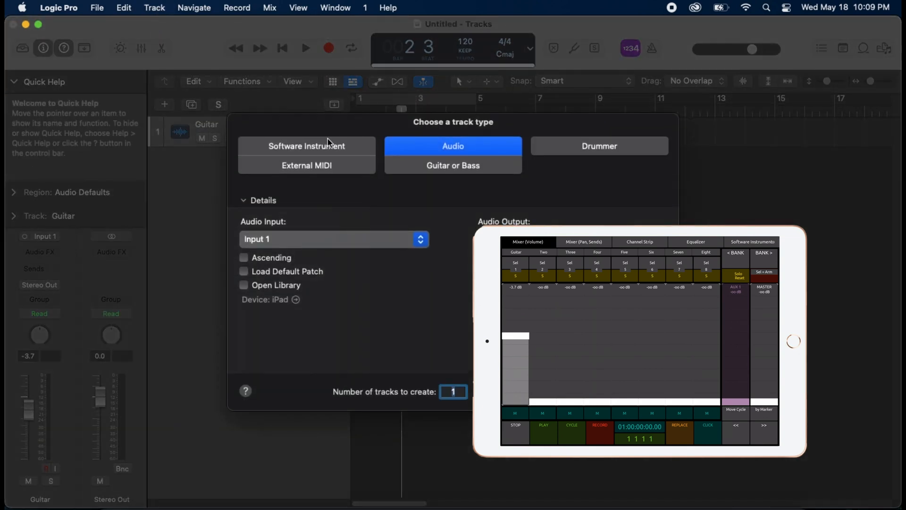
pyautogui.click(306, 145)
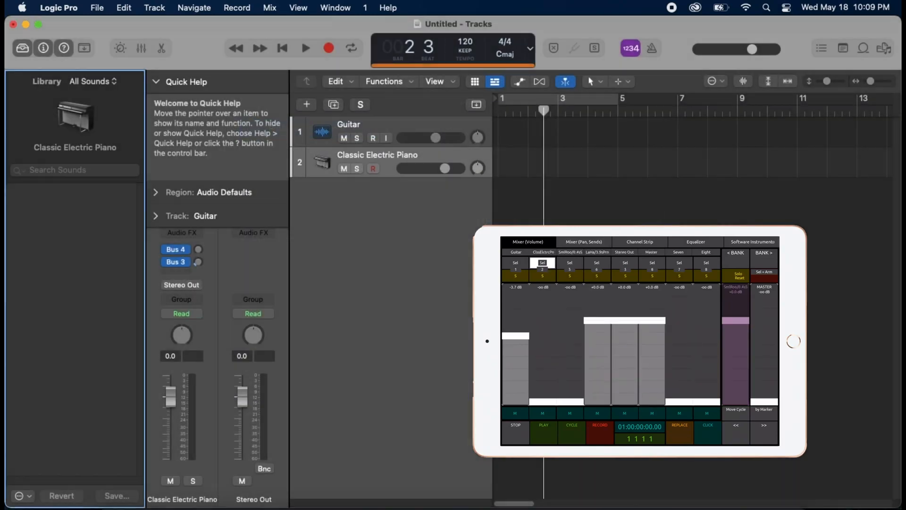
pyautogui.click(377, 154)
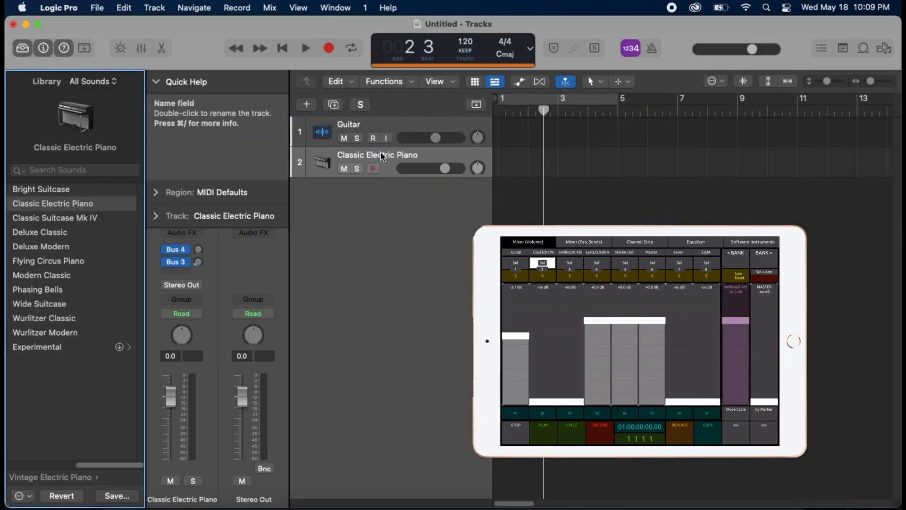